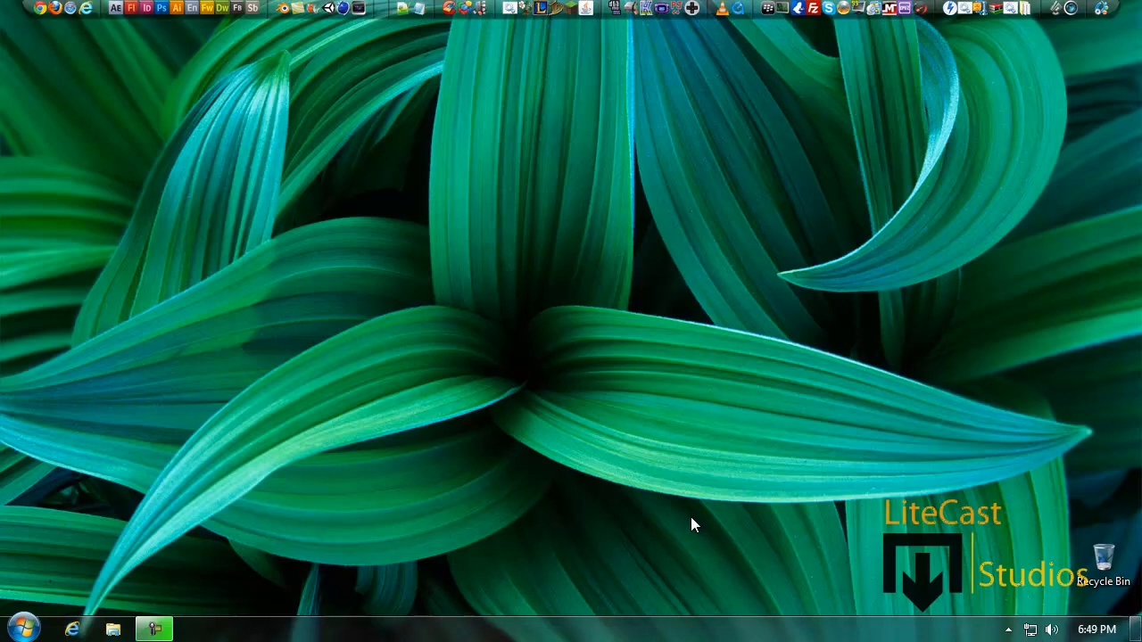
mouse_move(37, 9)
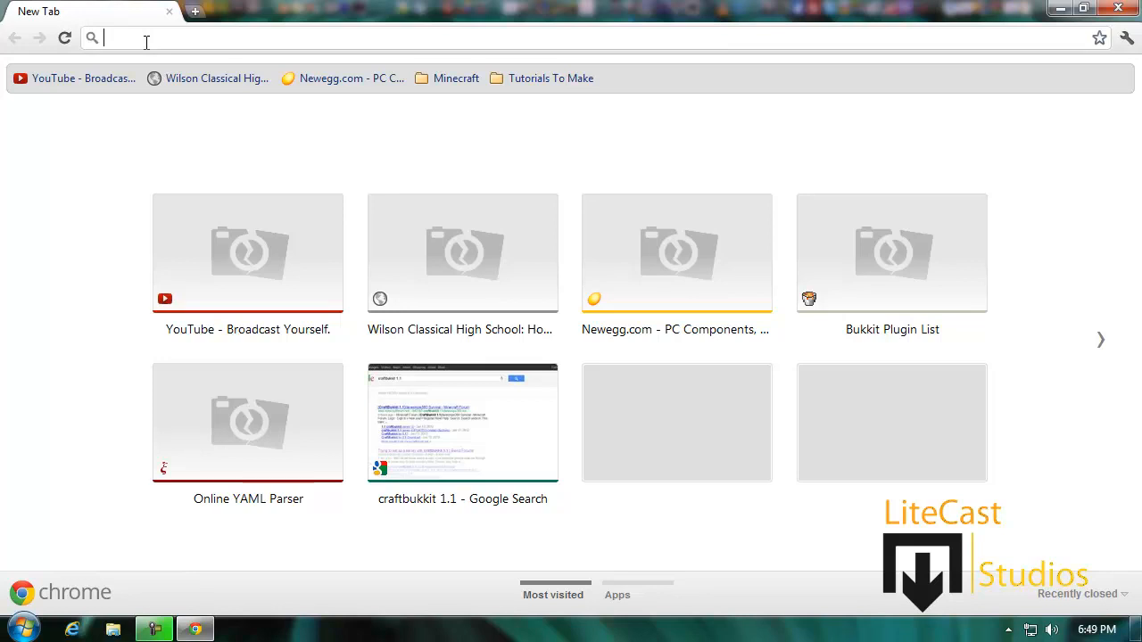
type("http://ci.bukkit.org/job/dev-CraftBukkit/")
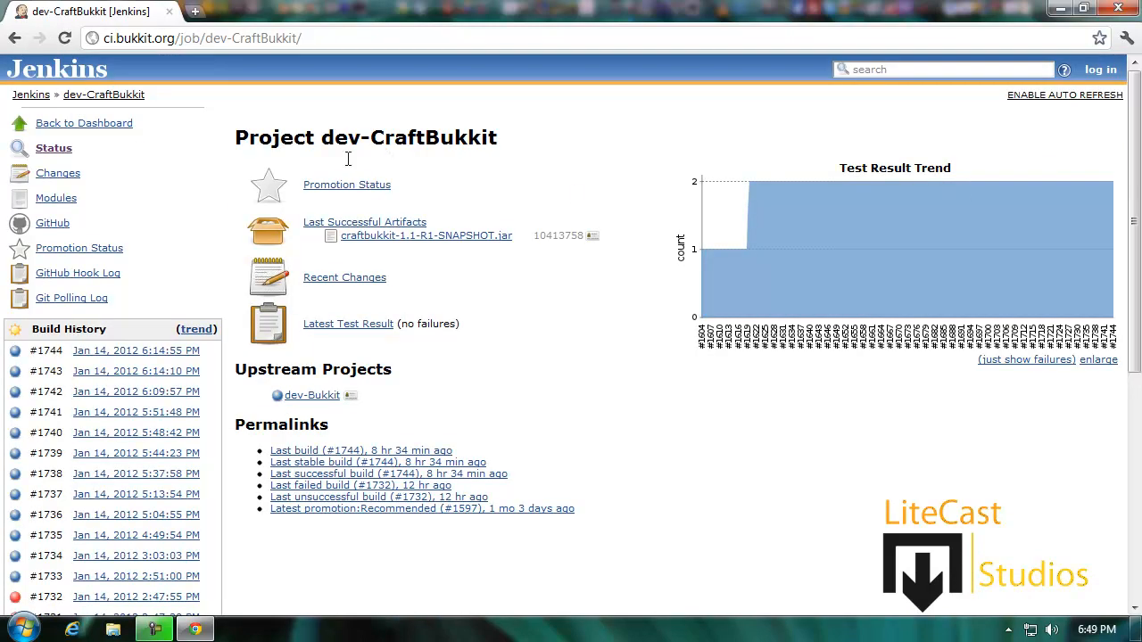
mouse_move(373, 247)
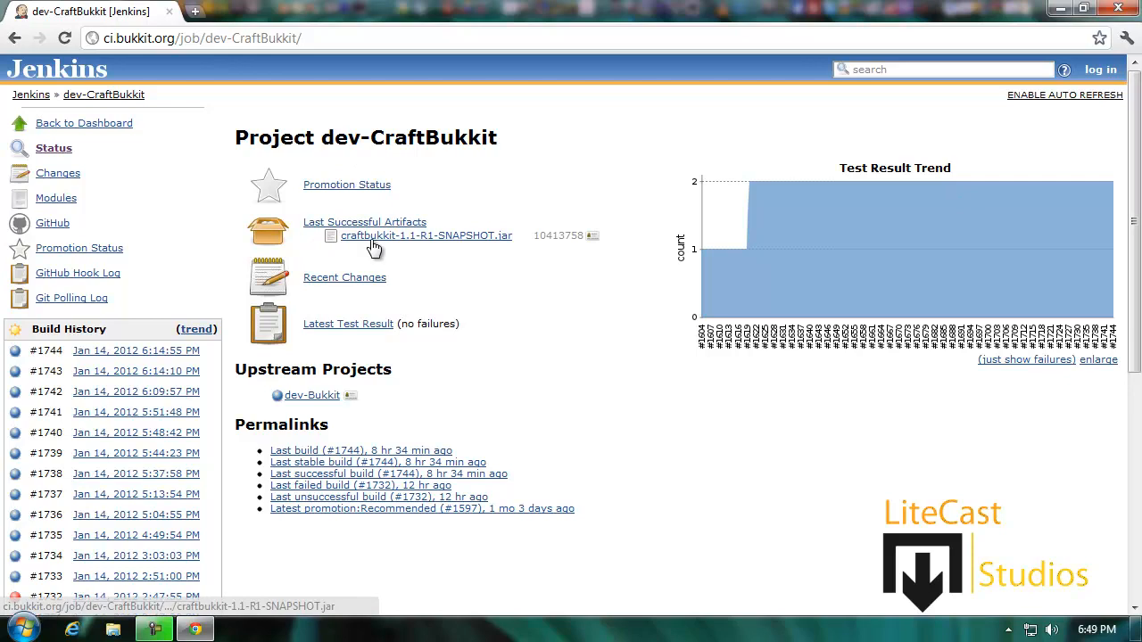
mouse_move(375, 241)
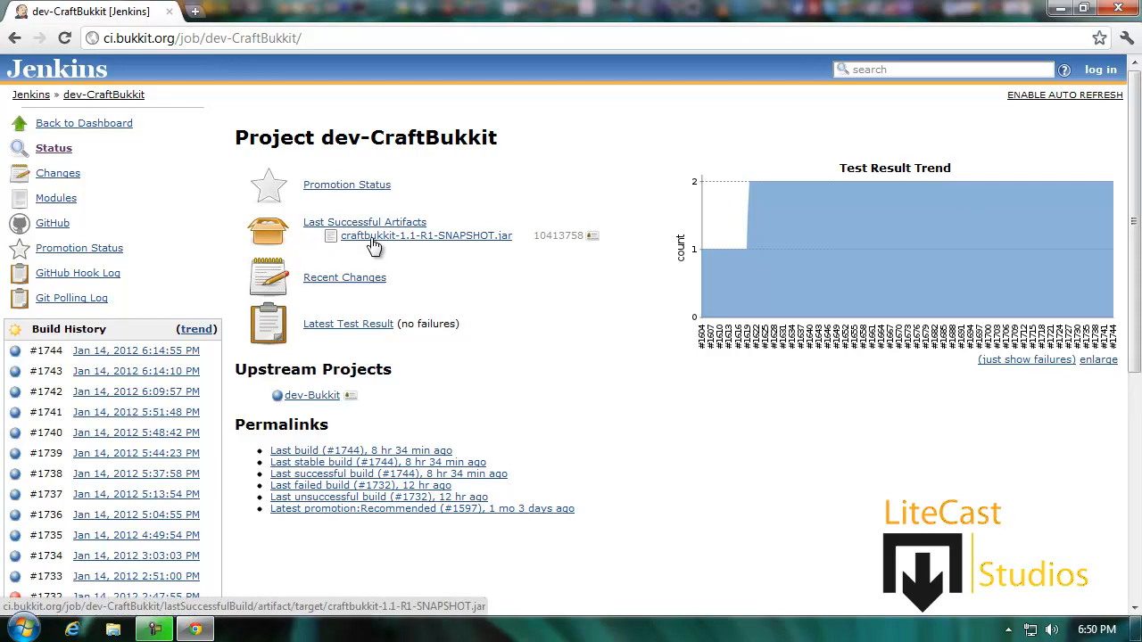
mouse_move(382, 485)
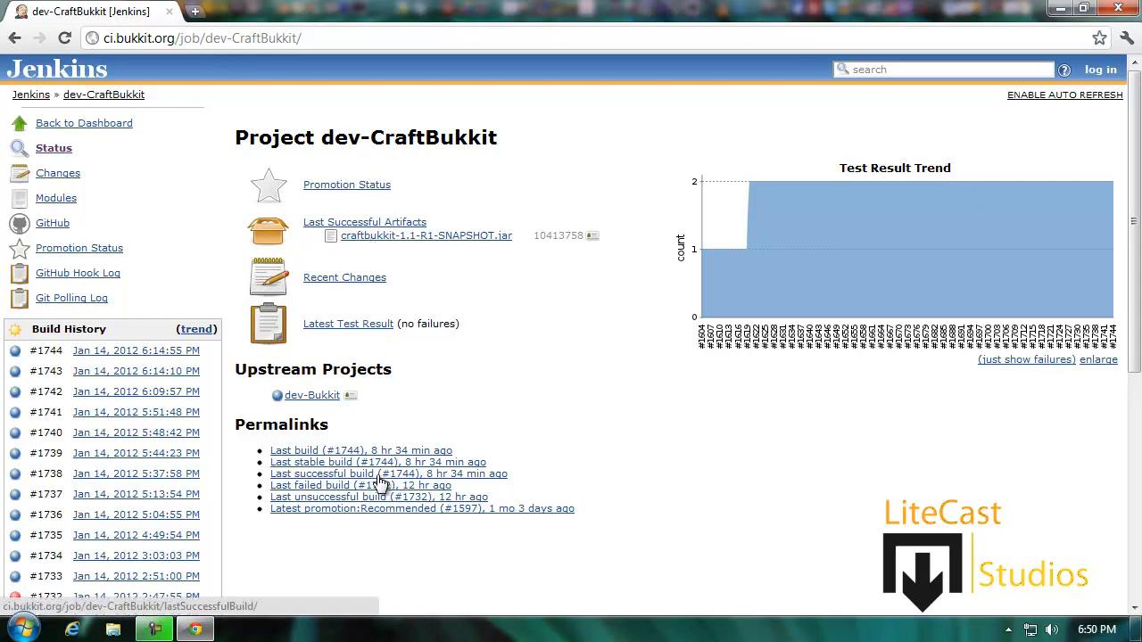
mouse_move(379, 242)
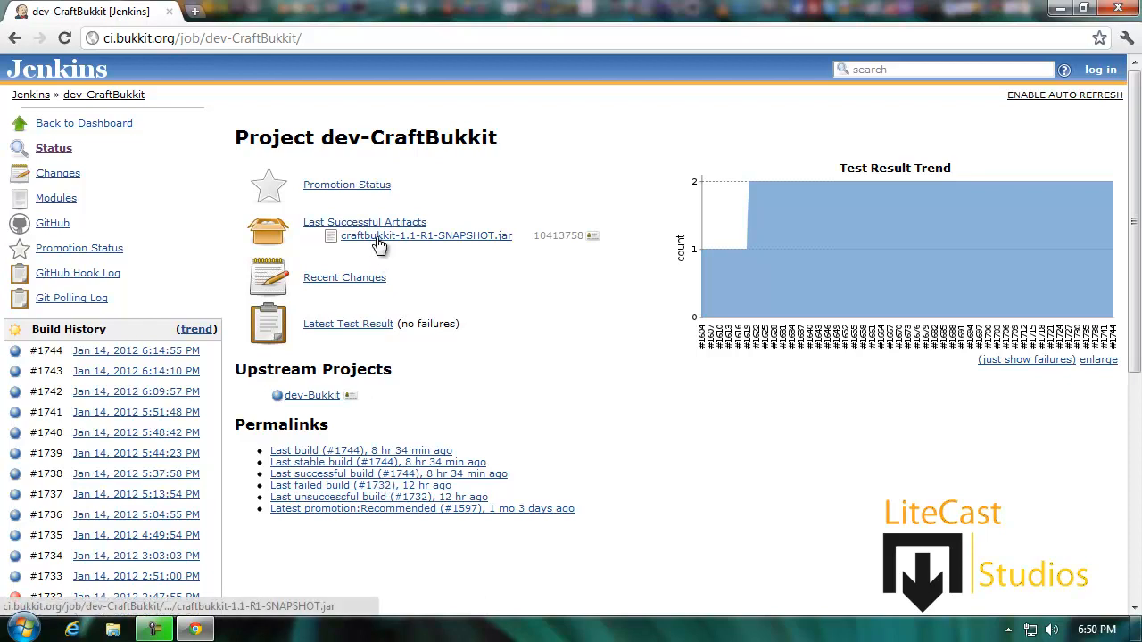
Step: Download craftbukkit-1.1-R1-SNAPSHOT.jar from Last Successful Artifacts and keep it despite the warning
left_click(426, 236)
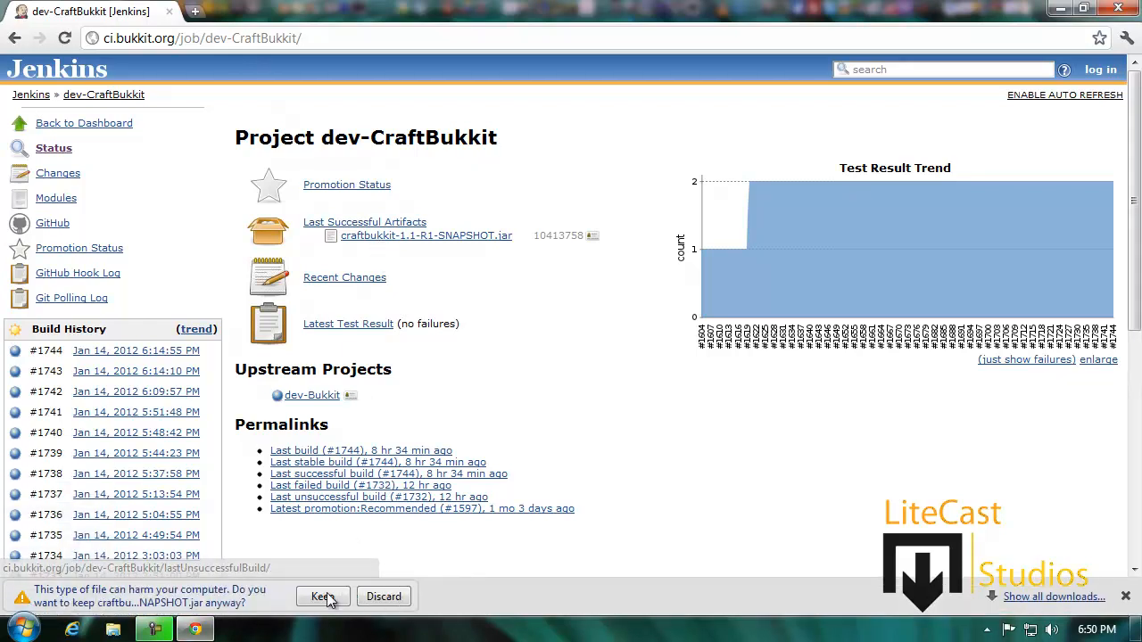
left_click(321, 596)
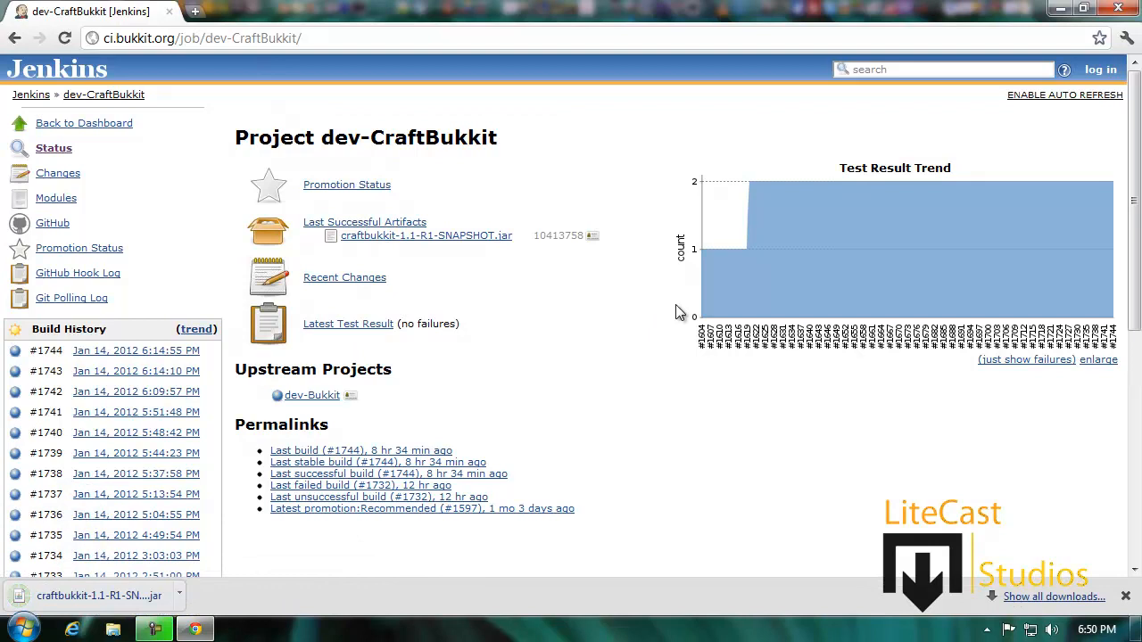
mouse_move(548, 429)
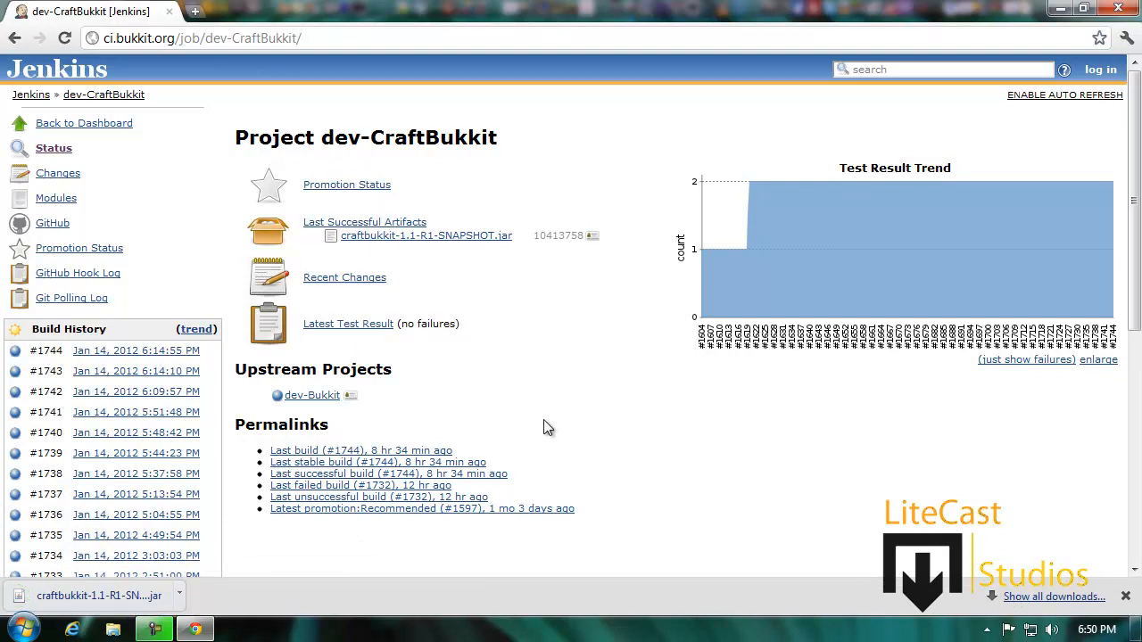
mouse_move(200, 603)
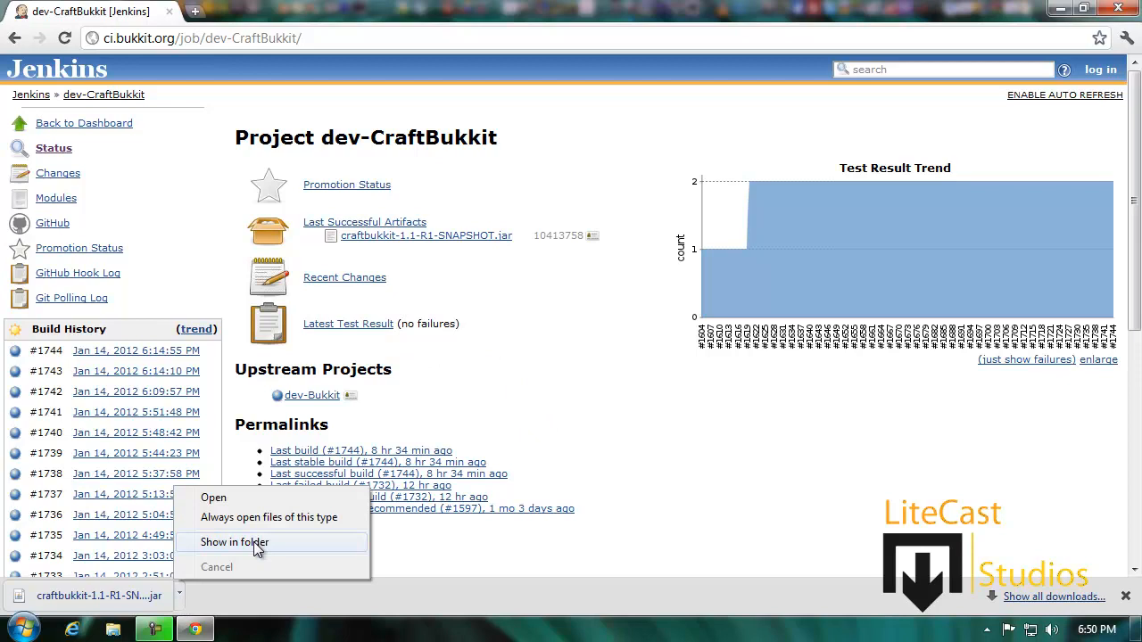
Step: Show the downloaded jar in its LiteCraft server folder in Windows Explorer
left_click(235, 542)
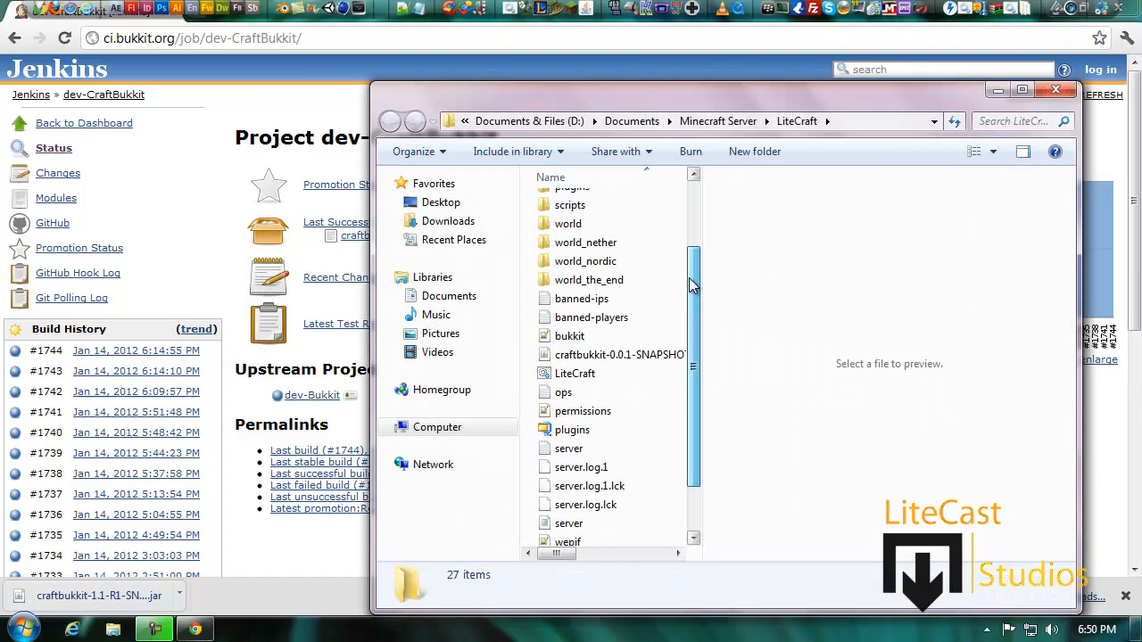
scroll("up", 3)
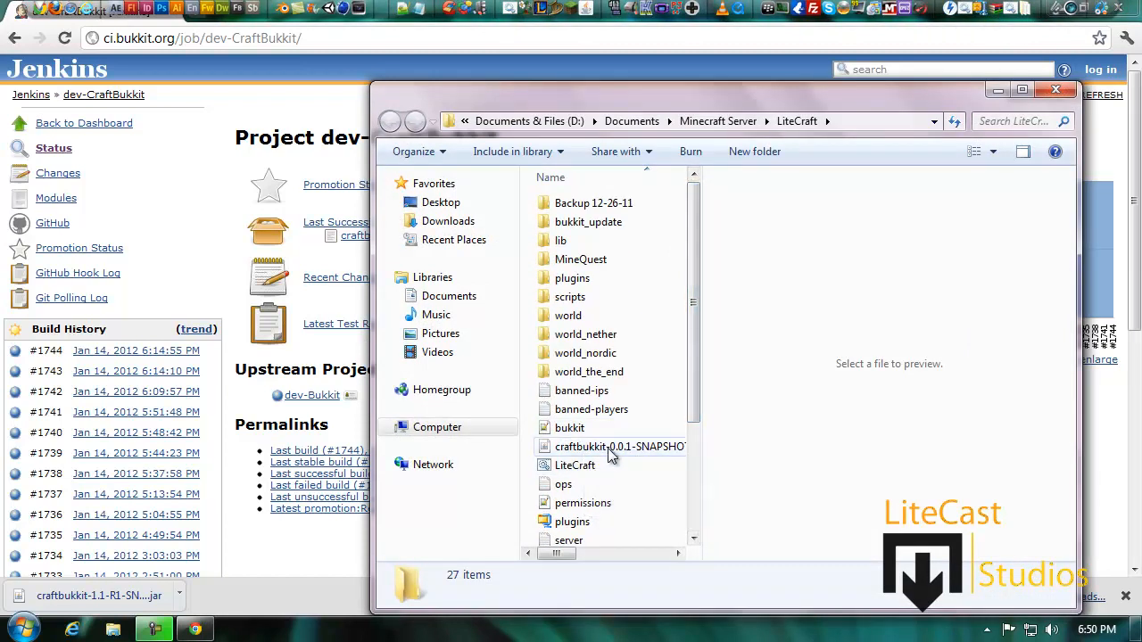
mouse_move(611, 456)
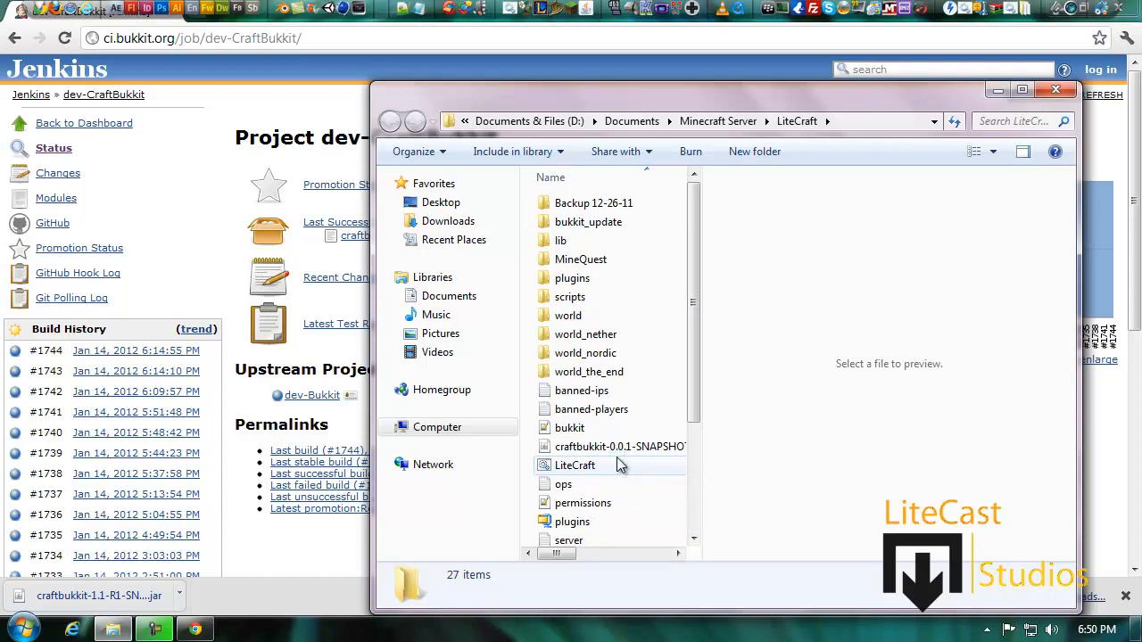
left_click(435, 427)
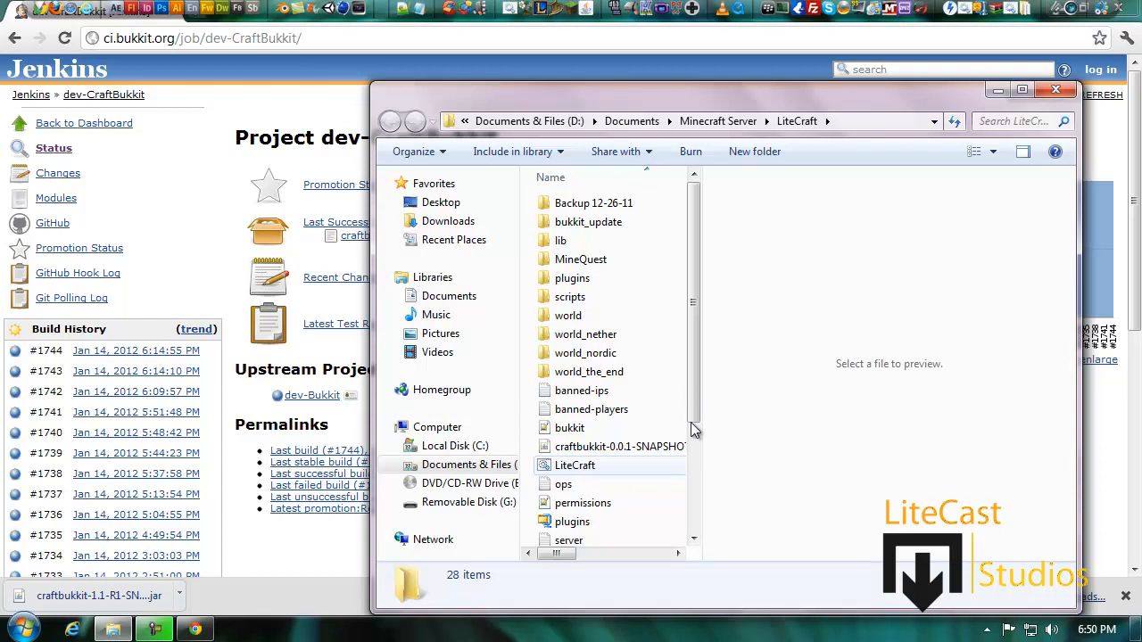
mouse_move(714, 271)
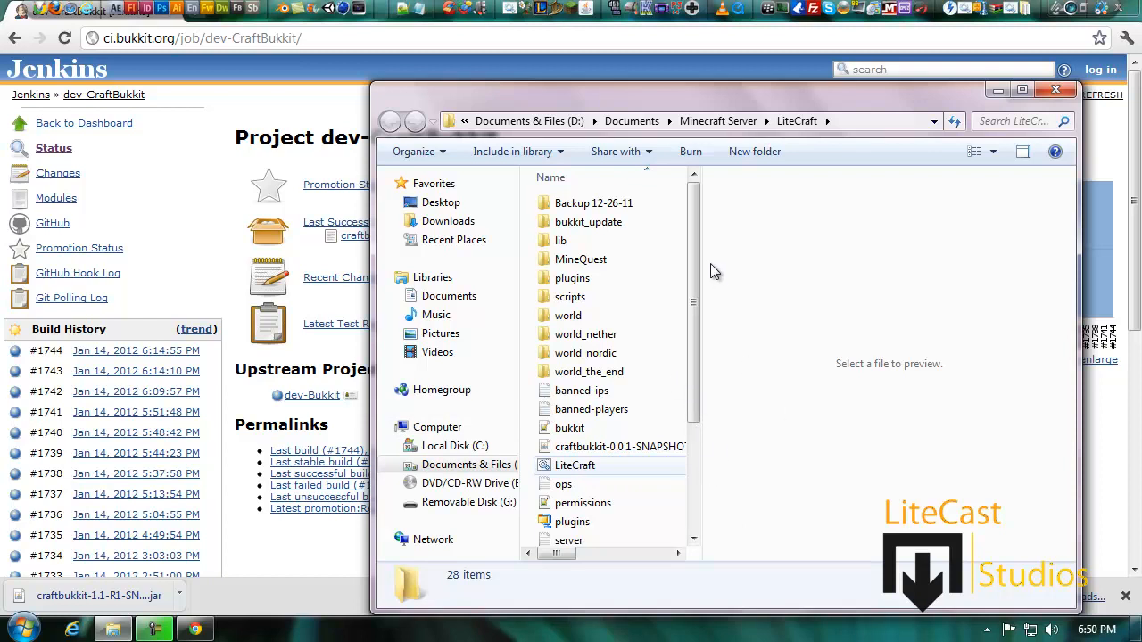
mouse_move(750, 254)
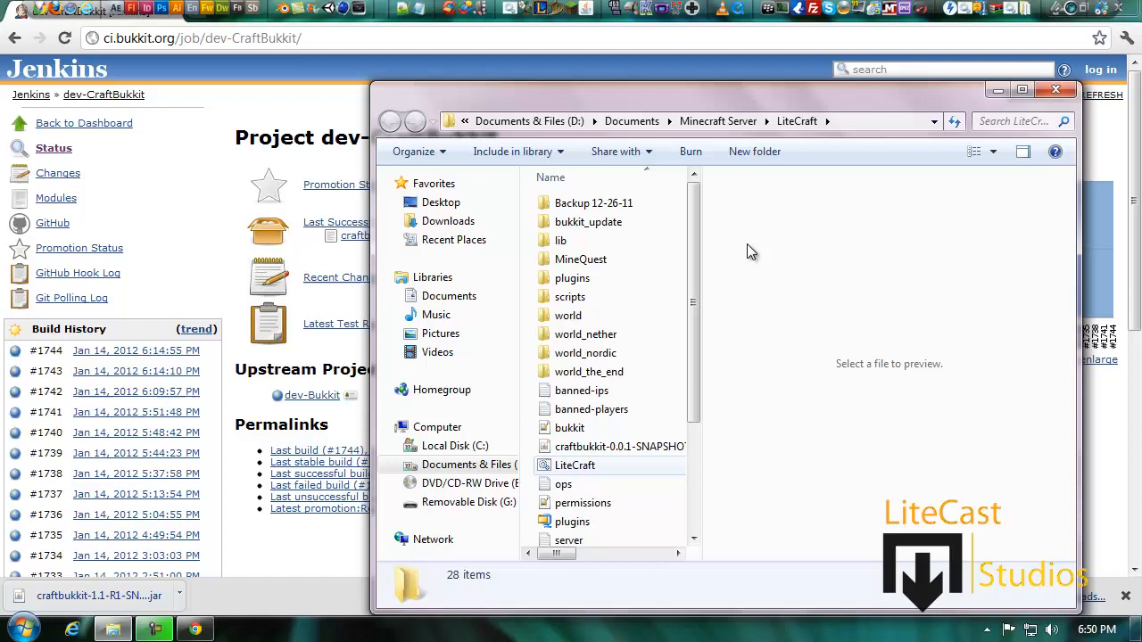
mouse_move(717, 223)
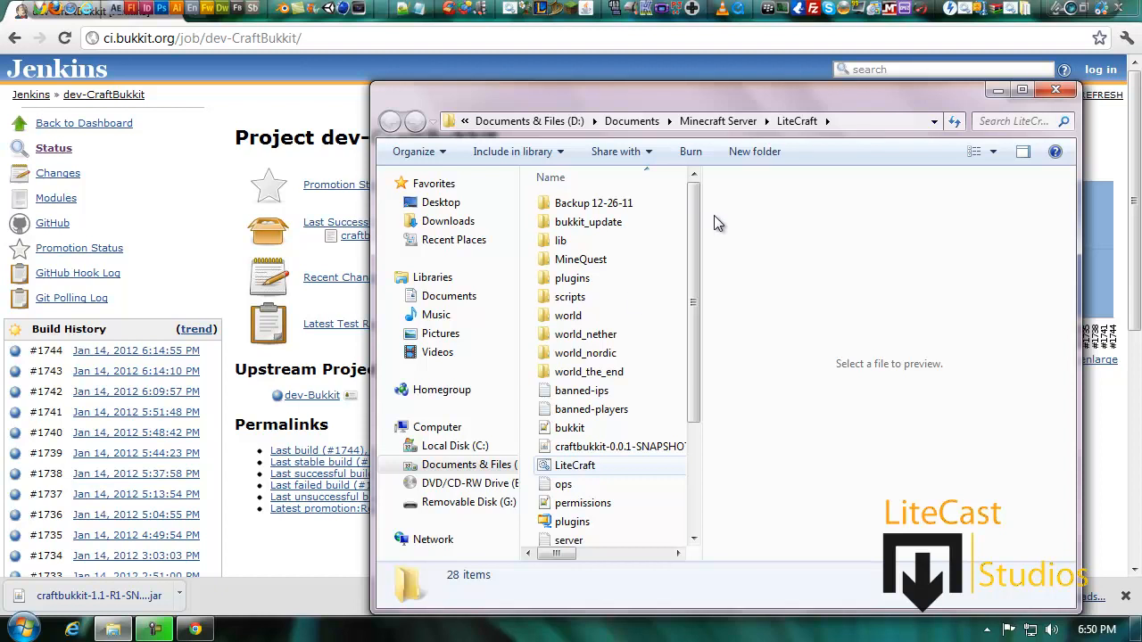
Step: Maximize the folder window, widen the file list to show dates and types, and select LiteCraft.bat
left_click(618, 293)
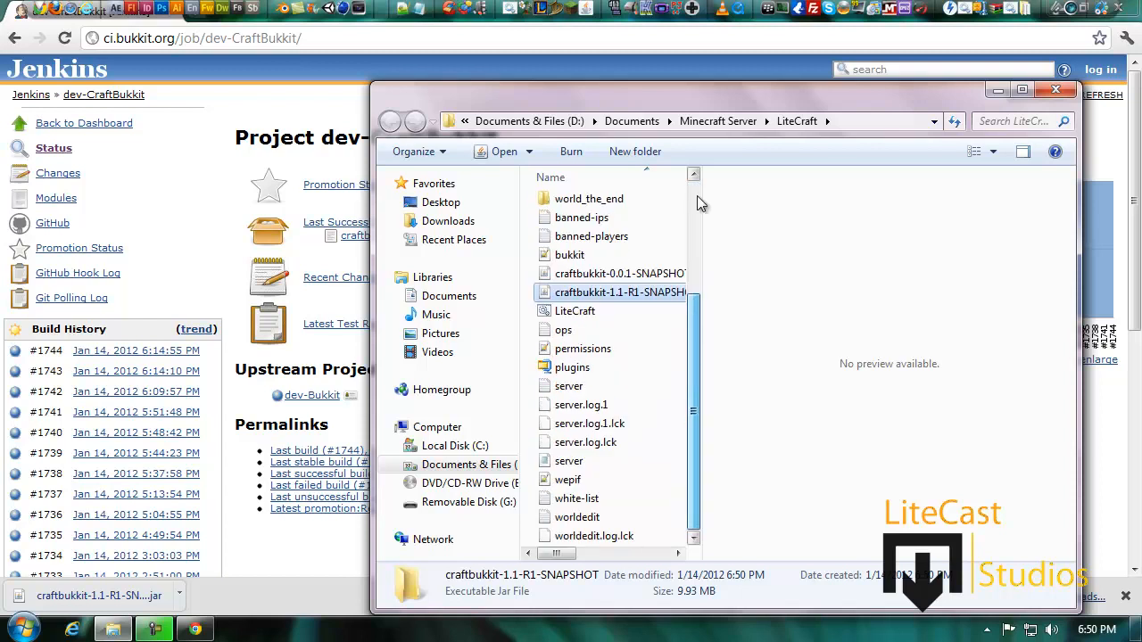
left_click(1020, 89)
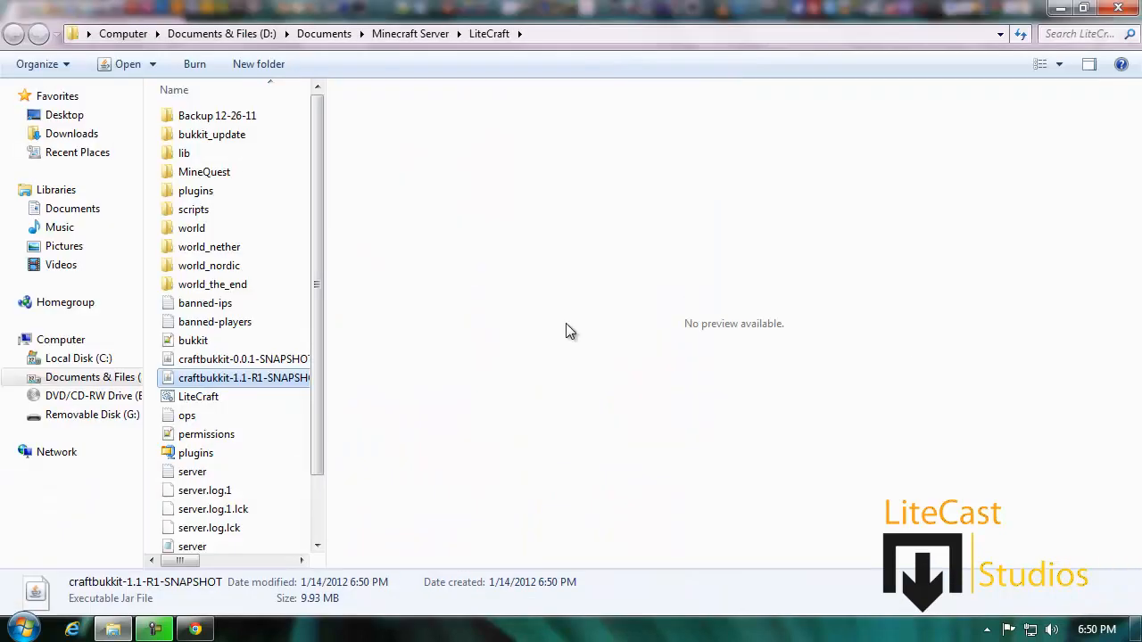
left_click_drag(322, 300, 589, 300)
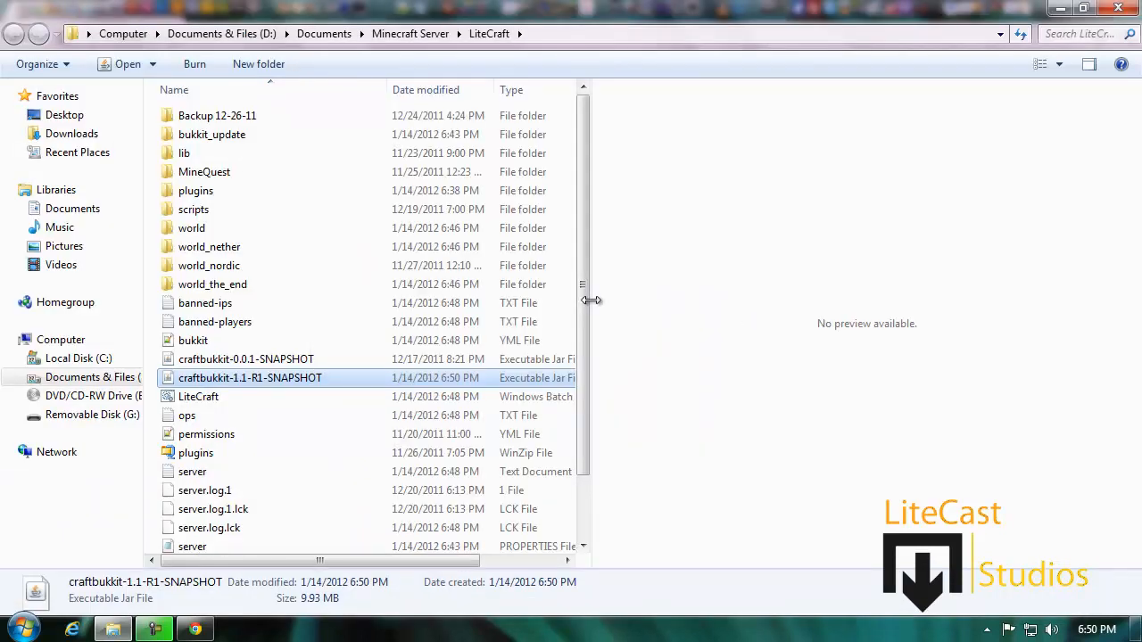
left_click(199, 396)
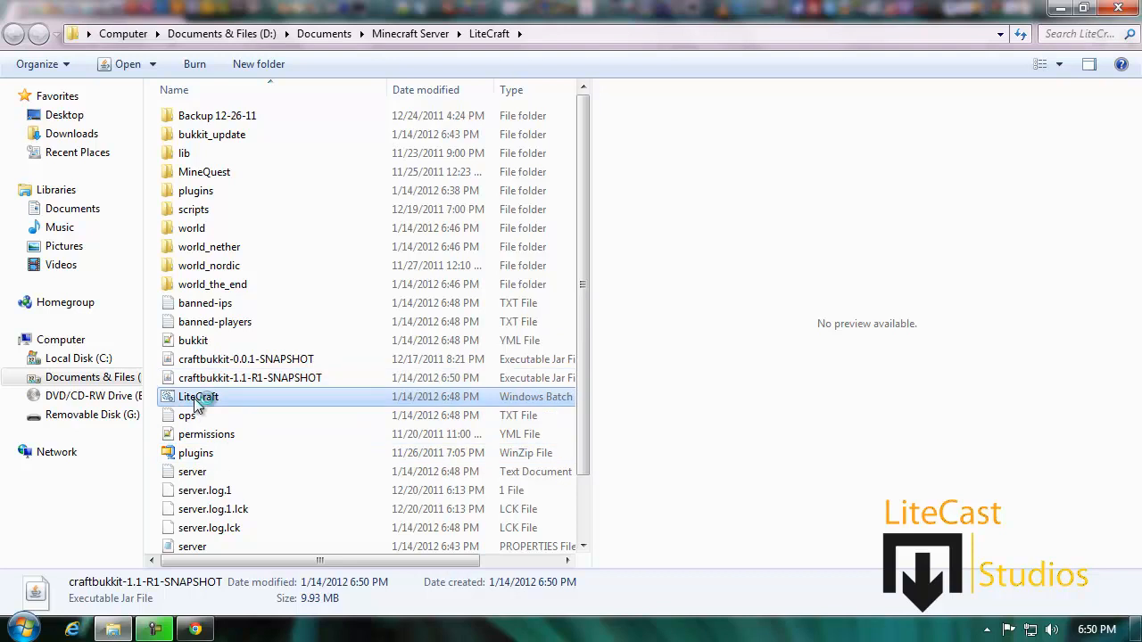
mouse_move(217, 407)
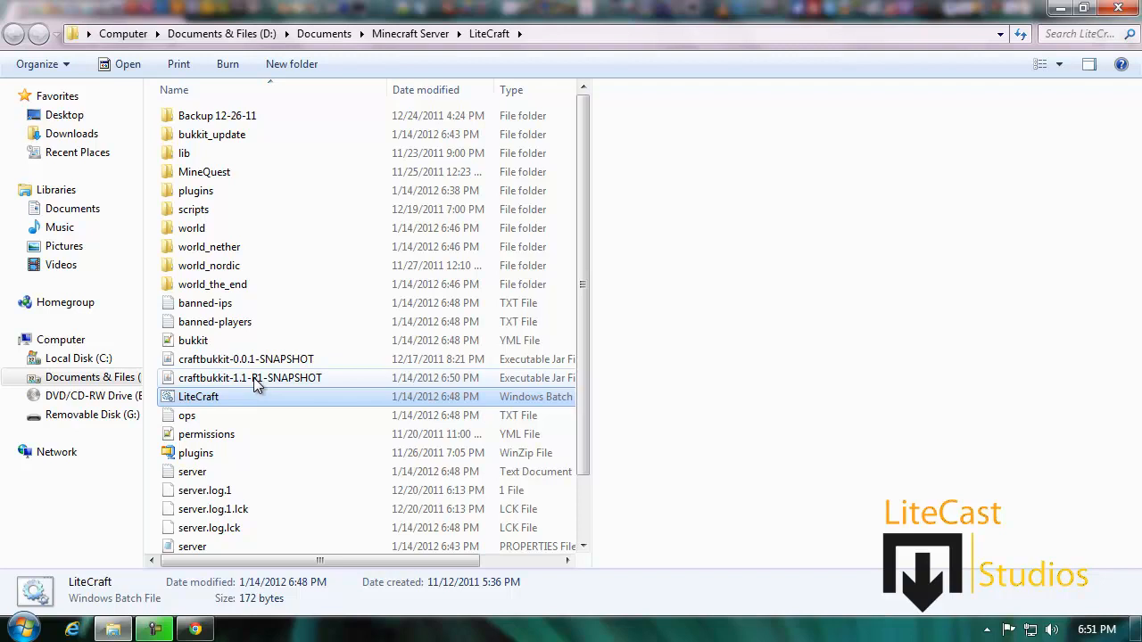
Step: Run LiteCraft.bat, close the server console, and preview the batch file still launching craftbukkit-0.0.1-SNAPSHOT.jar
double_click(198, 396)
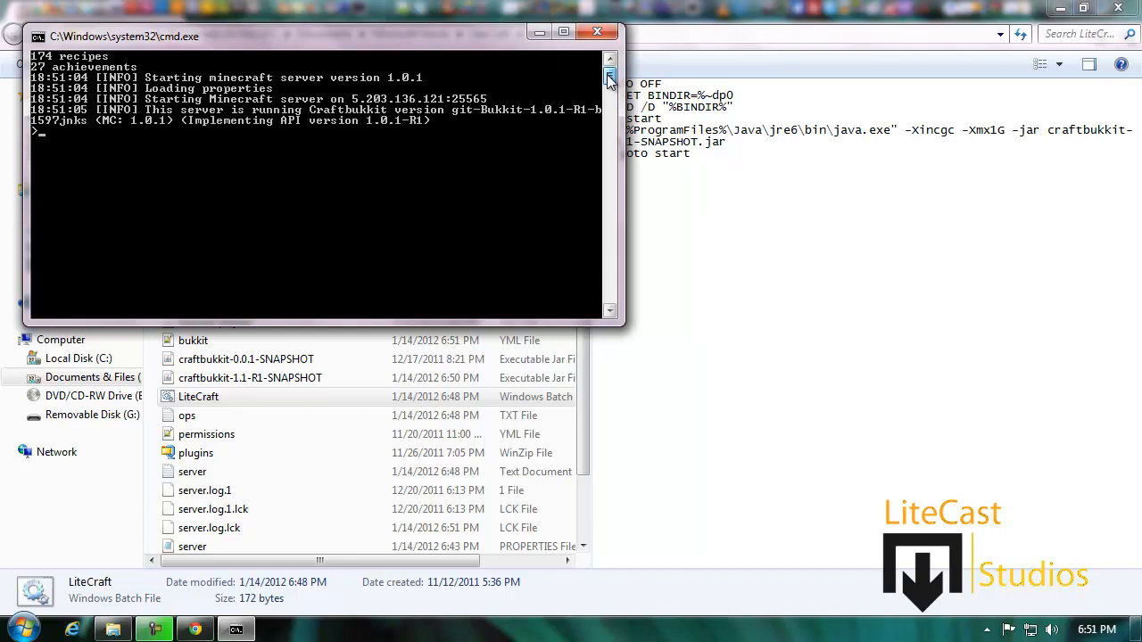
left_click(596, 33)
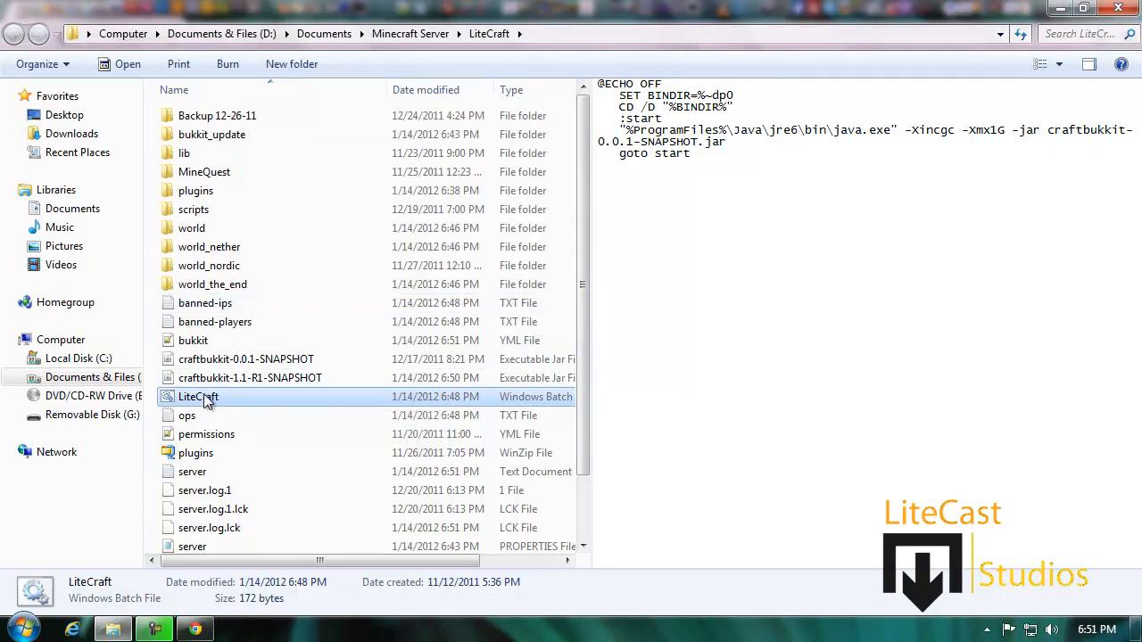
scroll("up", 3)
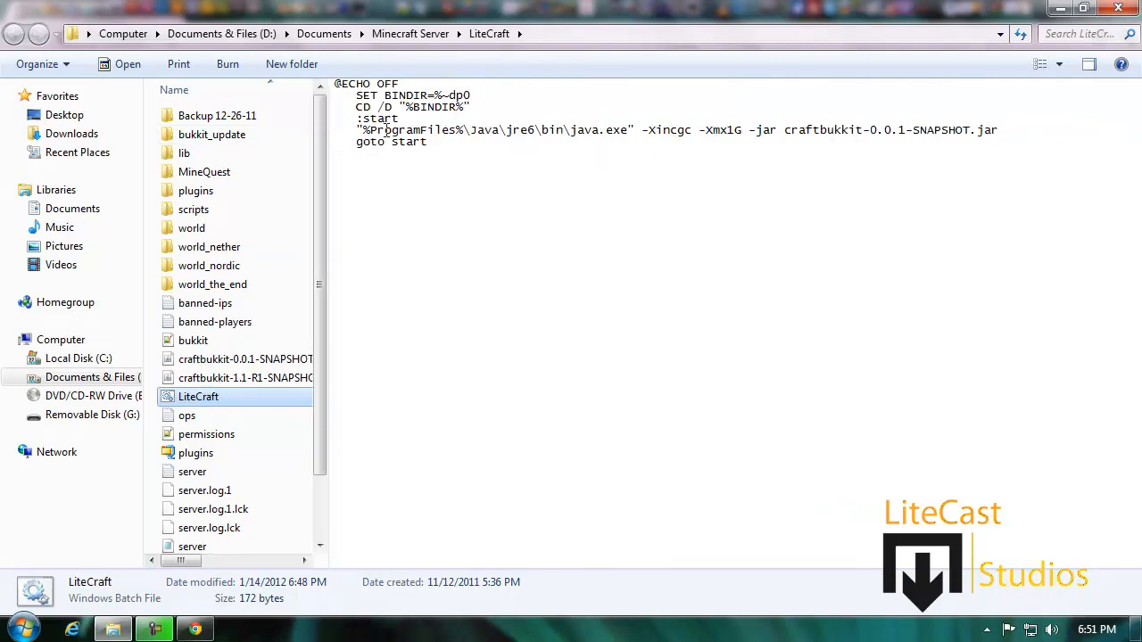
mouse_move(856, 121)
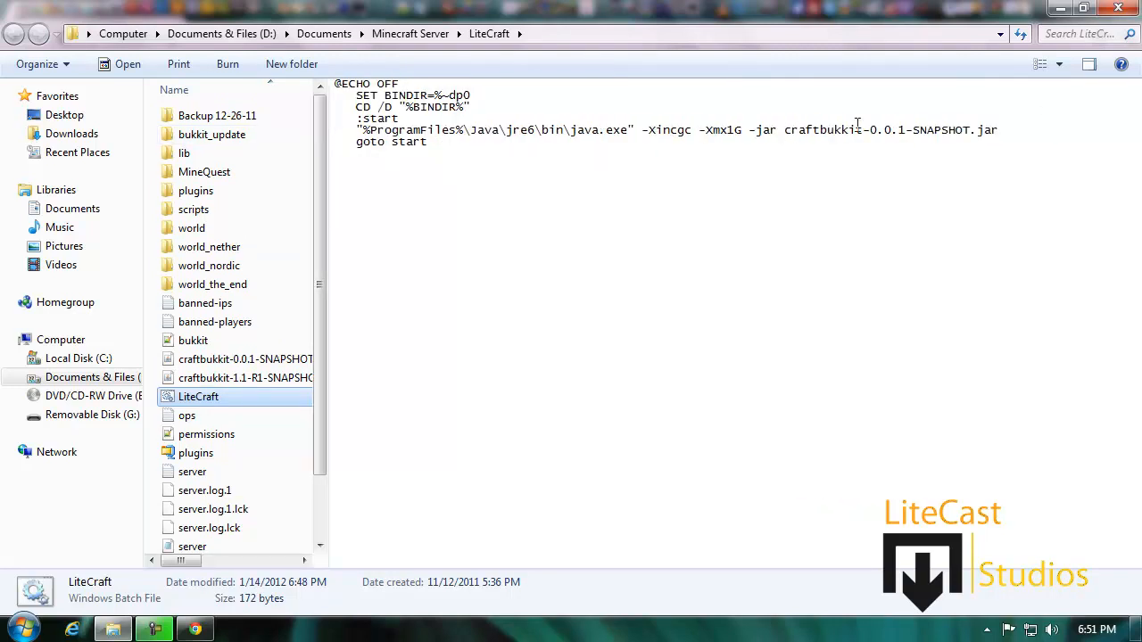
mouse_move(331, 142)
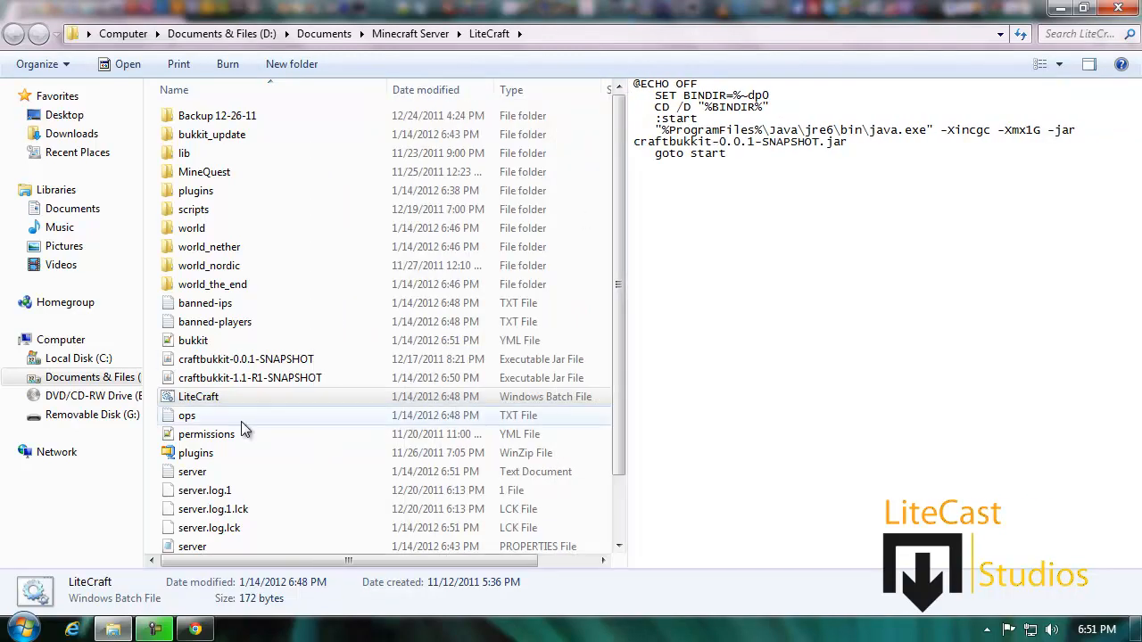
mouse_move(203, 368)
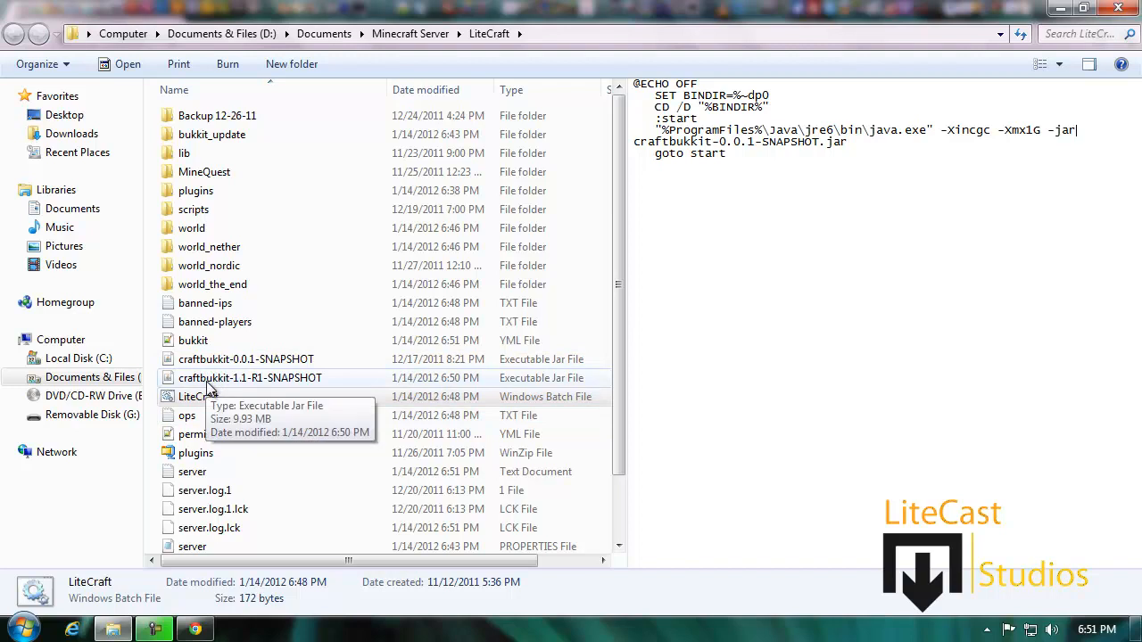
left_click(249, 378)
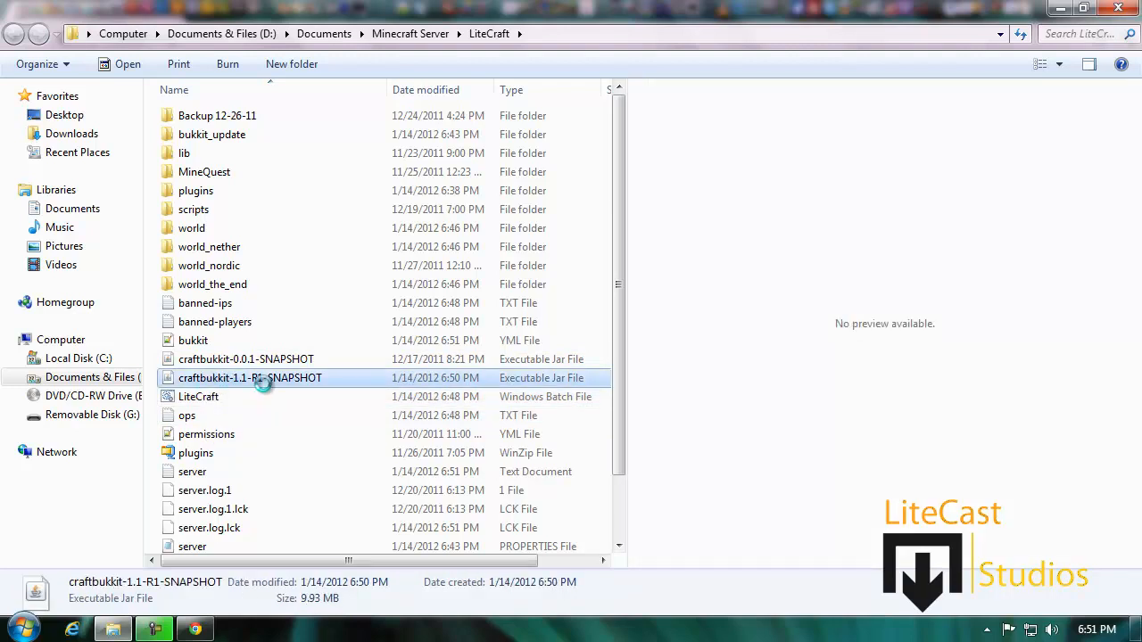
right_click(250, 379)
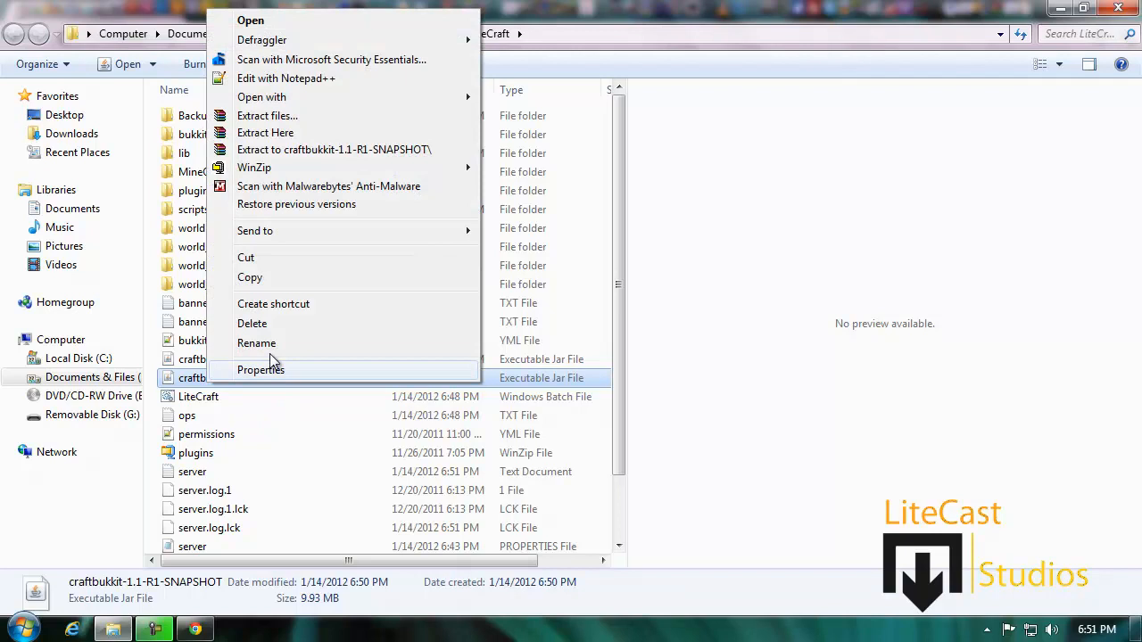
left_click(257, 342)
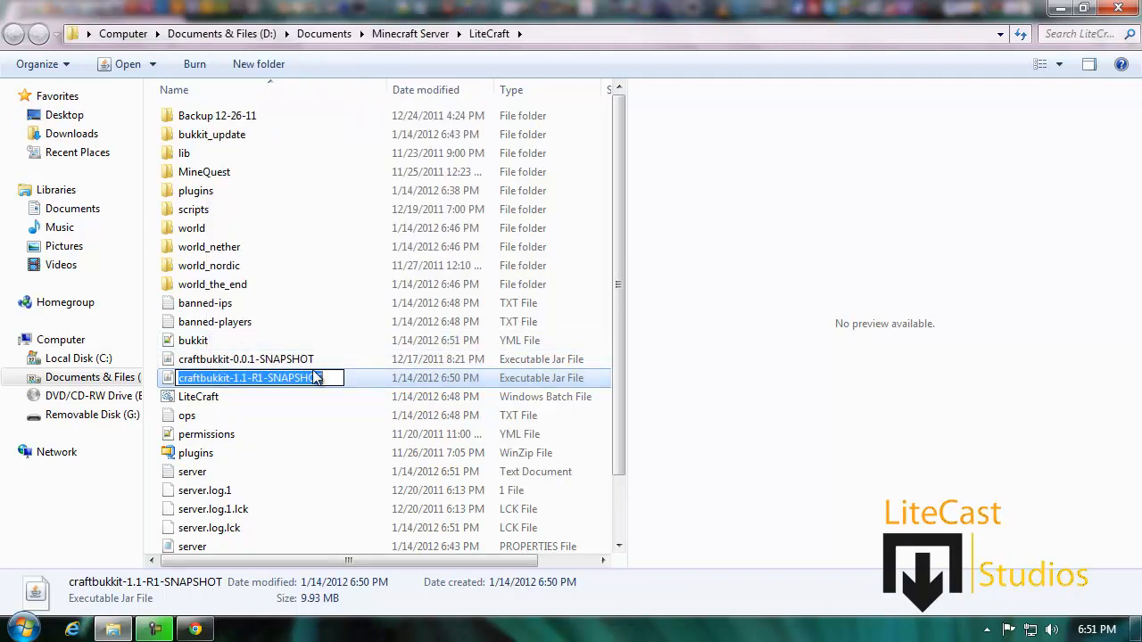
left_click(214, 508)
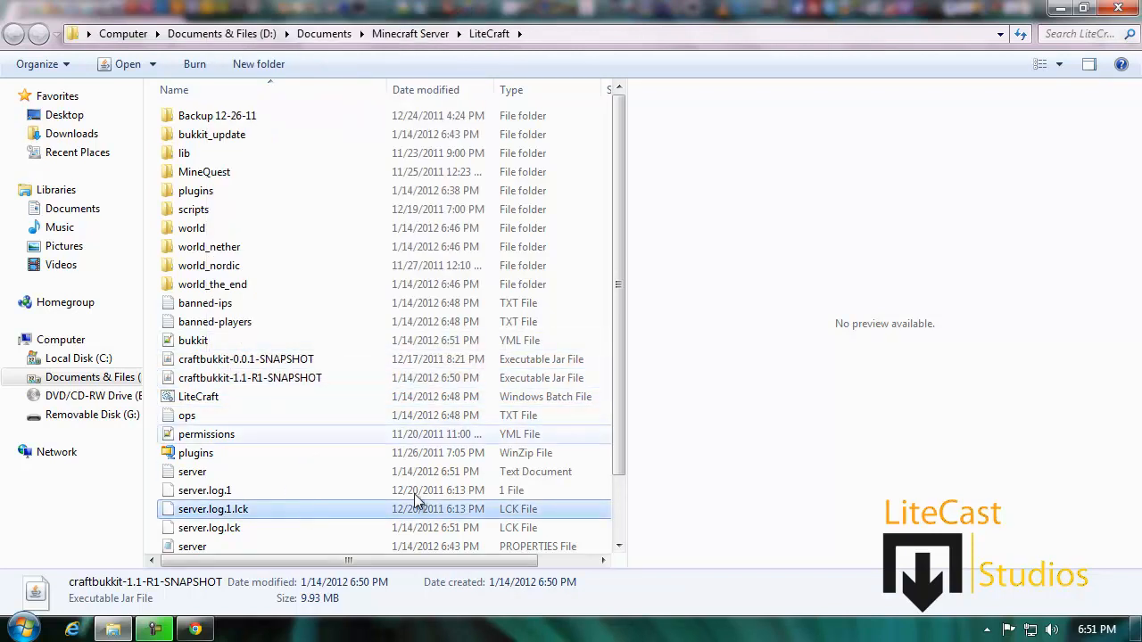
left_click(198, 396)
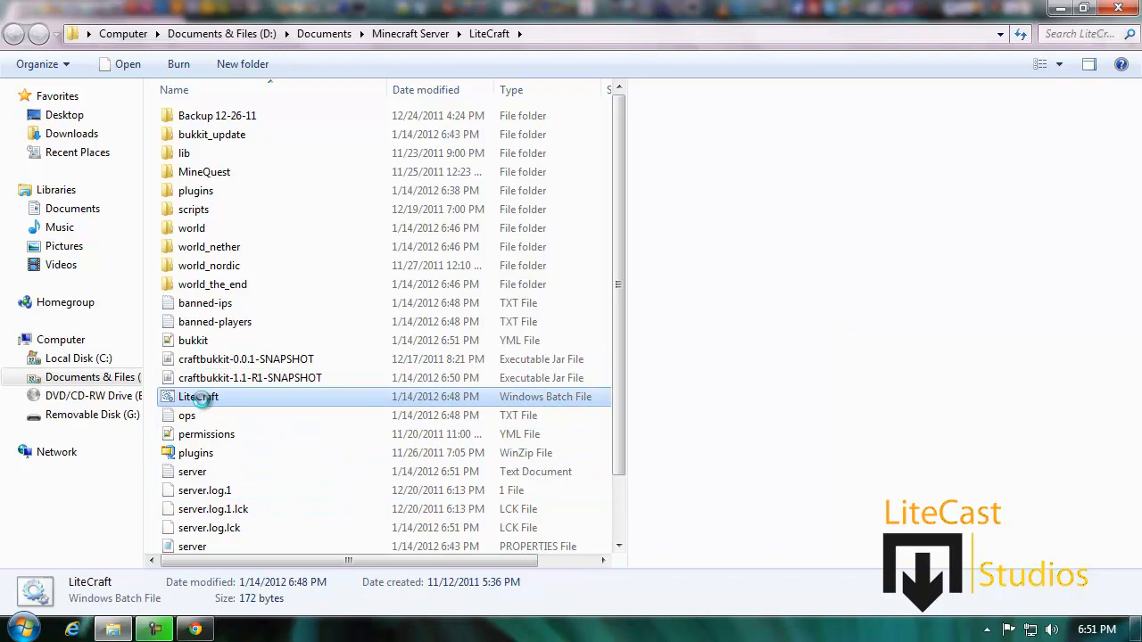
right_click(198, 396)
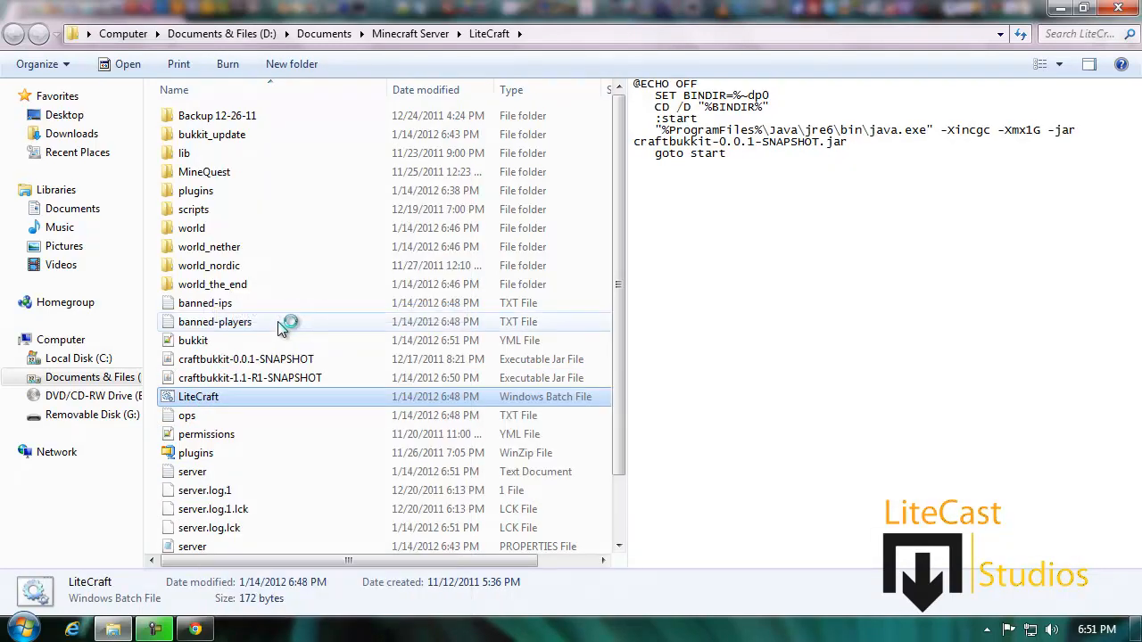
mouse_move(323, 532)
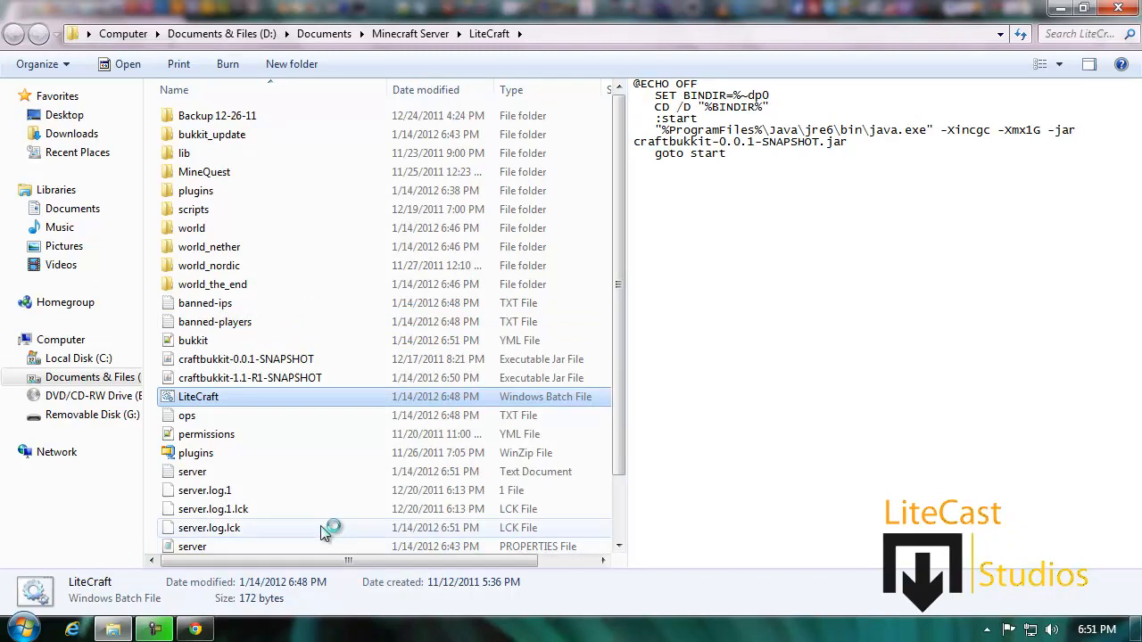
mouse_move(196, 592)
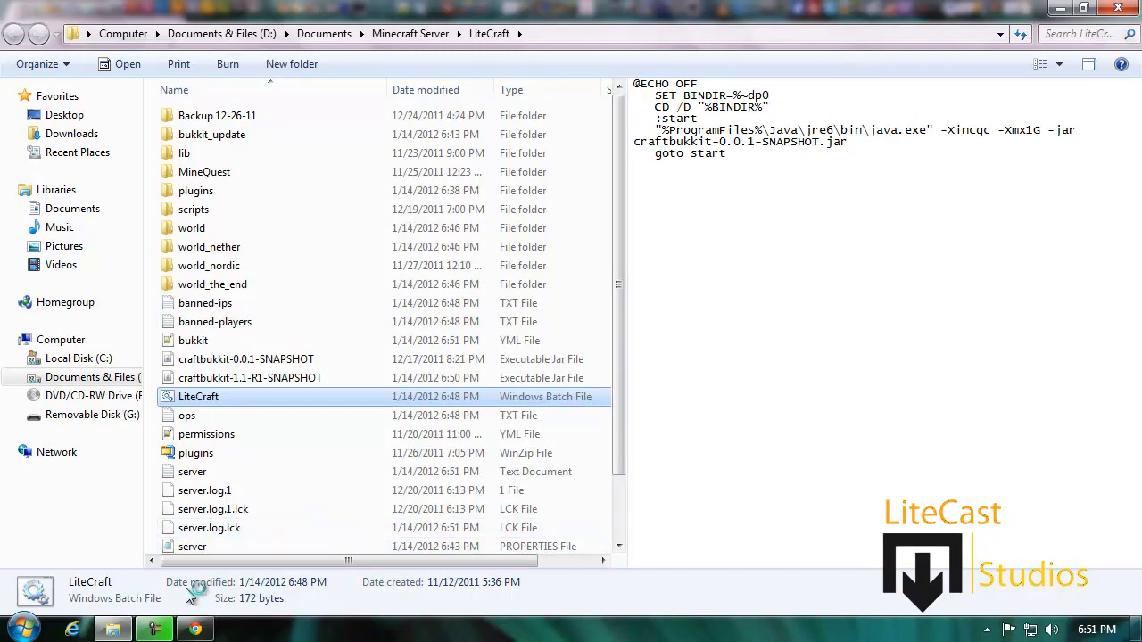
double_click(198, 396)
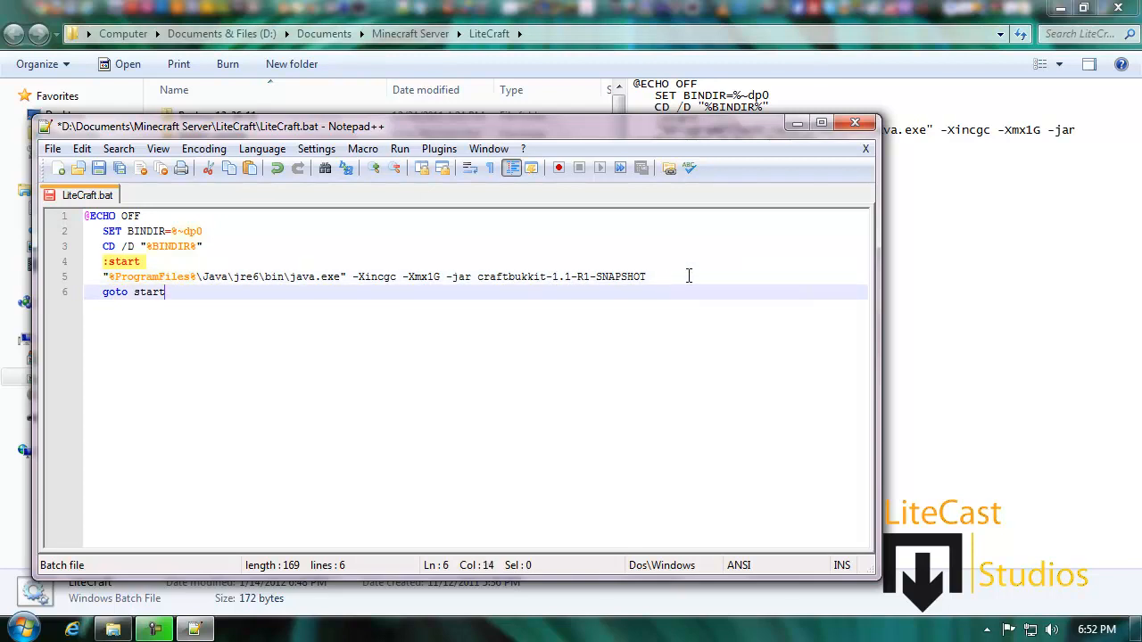
Step: Finish the java line's jar name as craftbukkit-1.1-R1-SNAPSHOT.jar and save LiteCraft.bat
type(".")
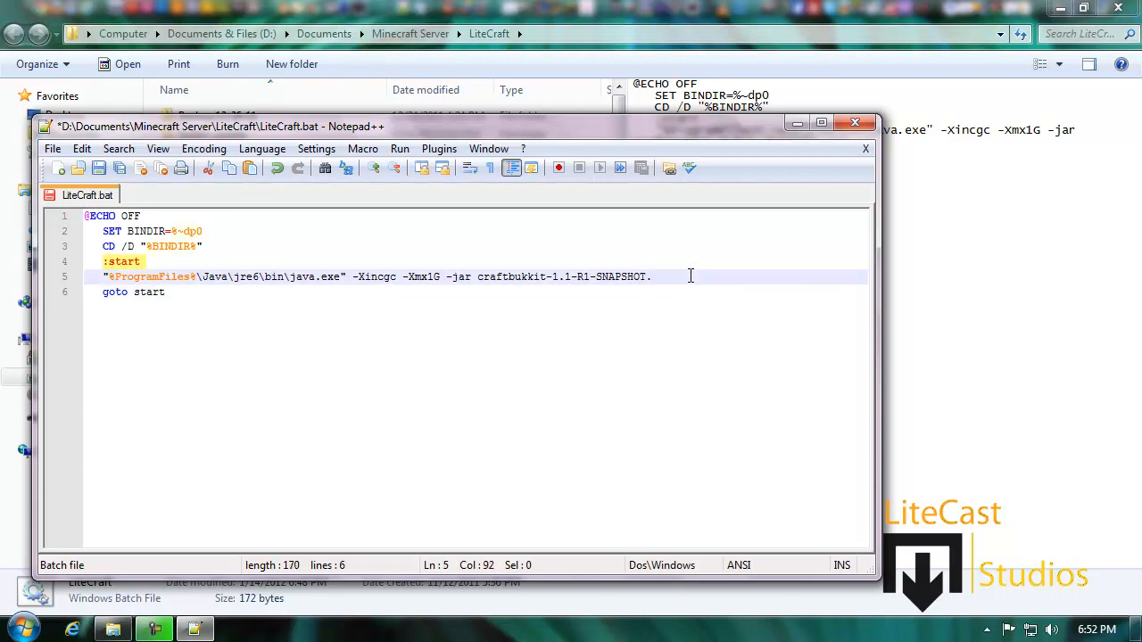
type("jar")
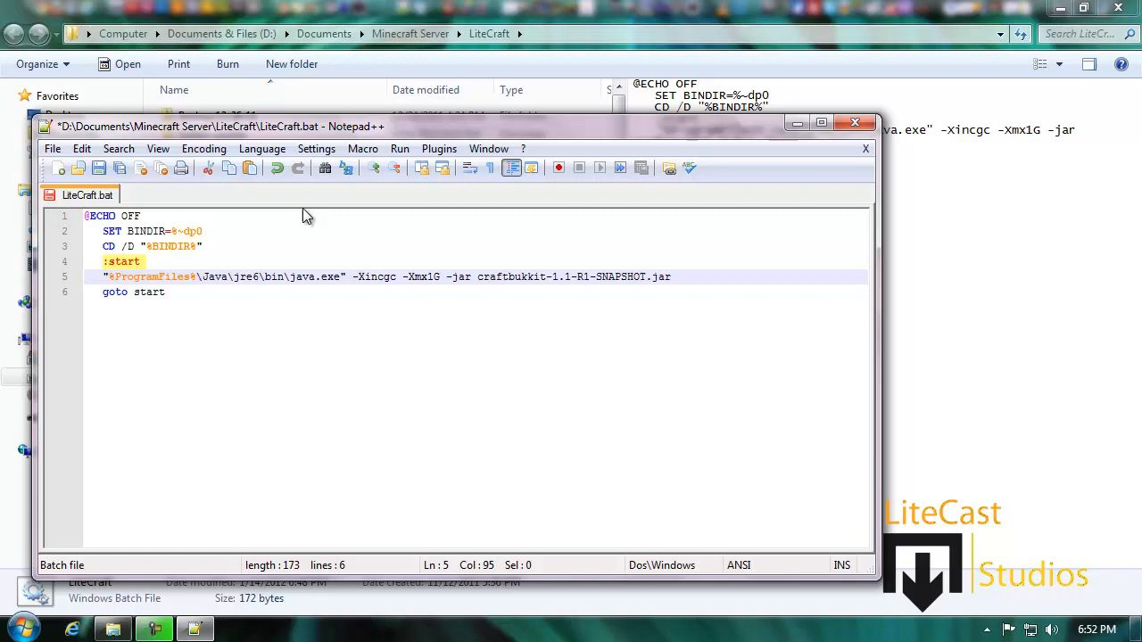
key("ctrl+s")
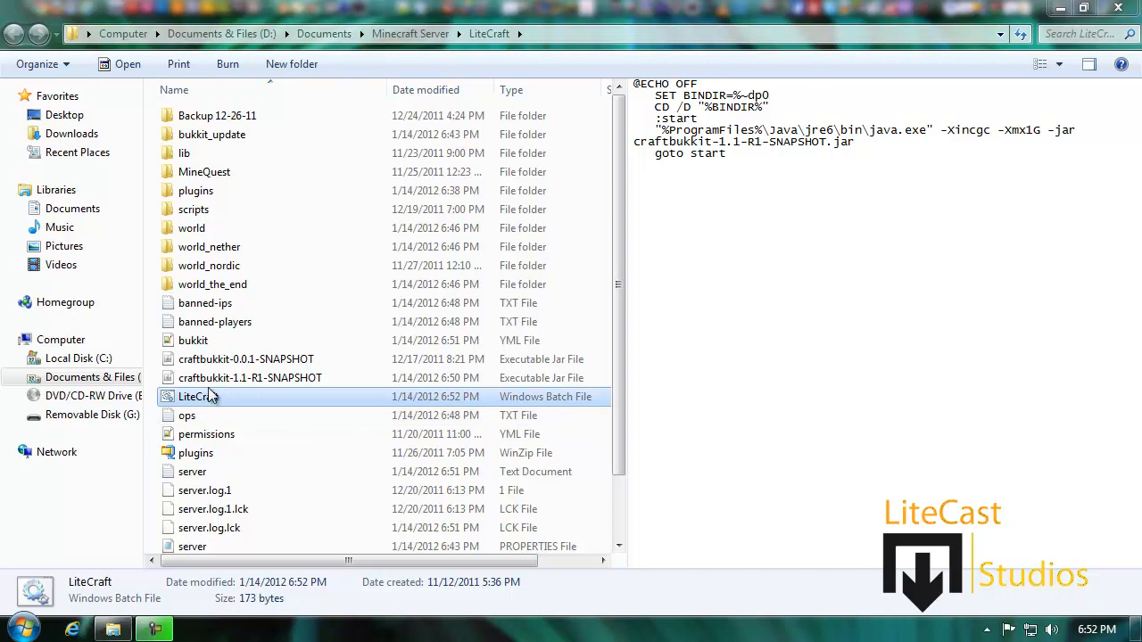
mouse_move(246, 359)
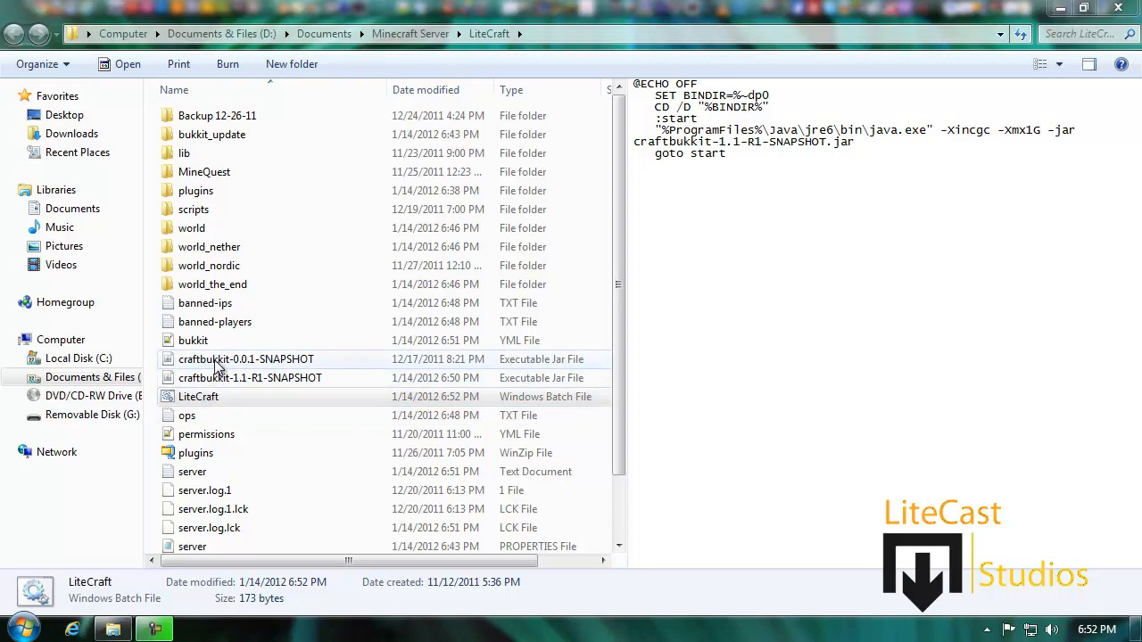
Step: Run the updated LiteCraft.bat to start the server with the 1.1-R1 jar
left_click(198, 397)
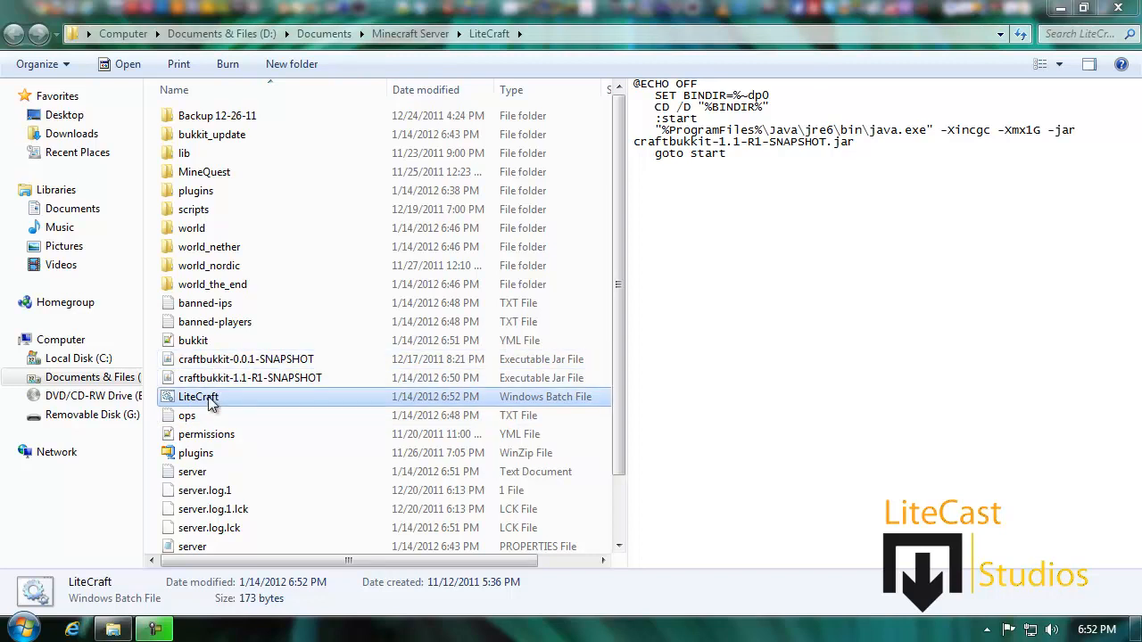
double_click(198, 396)
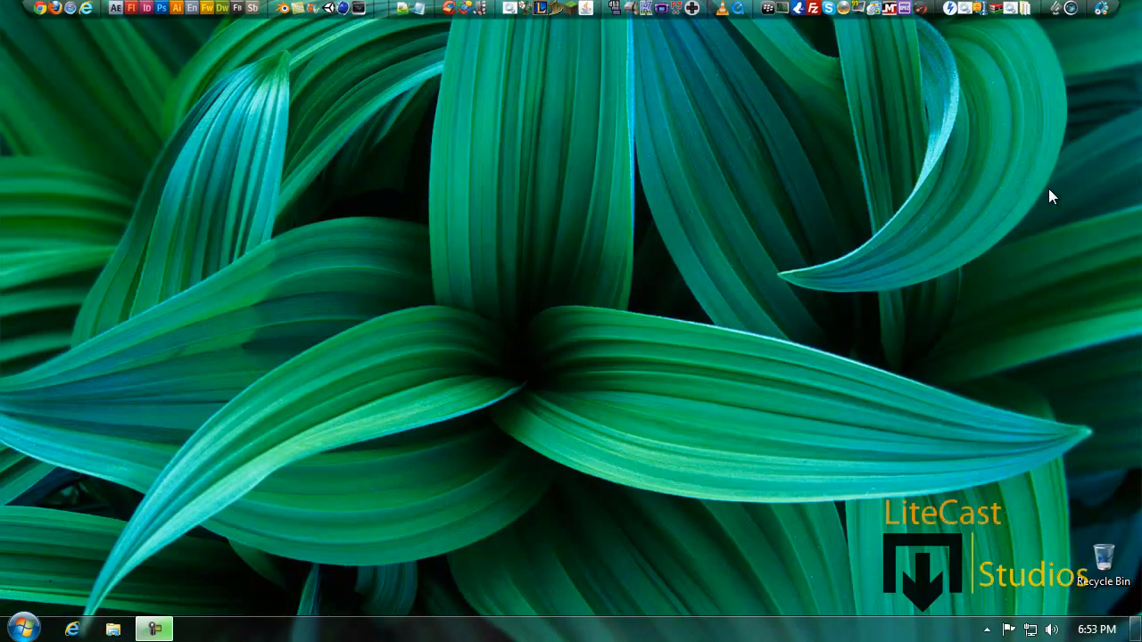
mouse_move(249, 443)
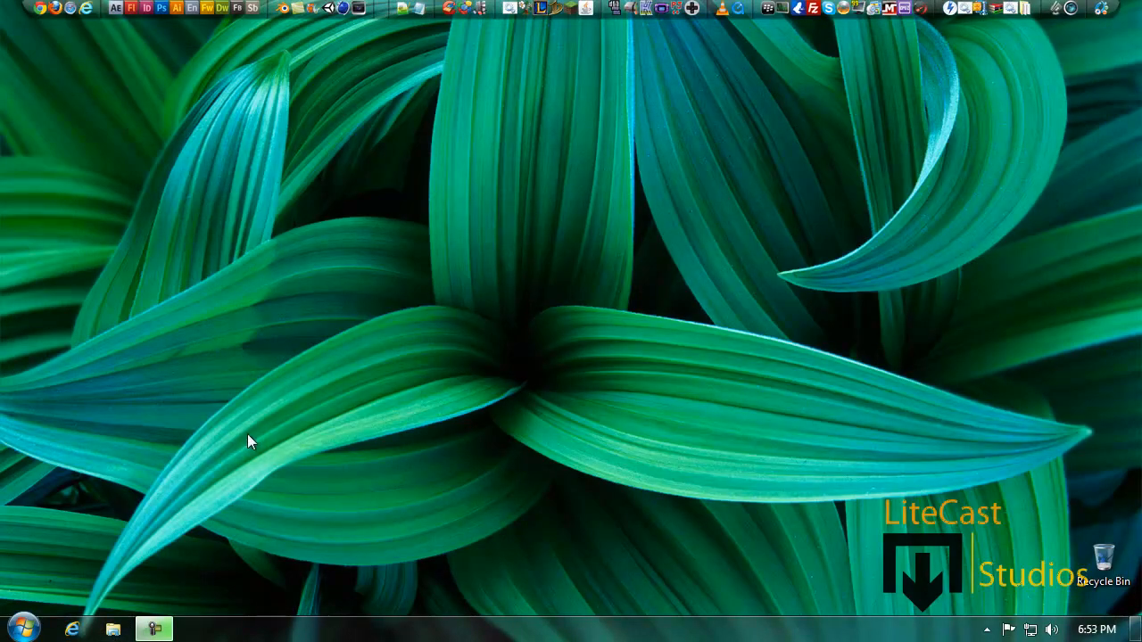